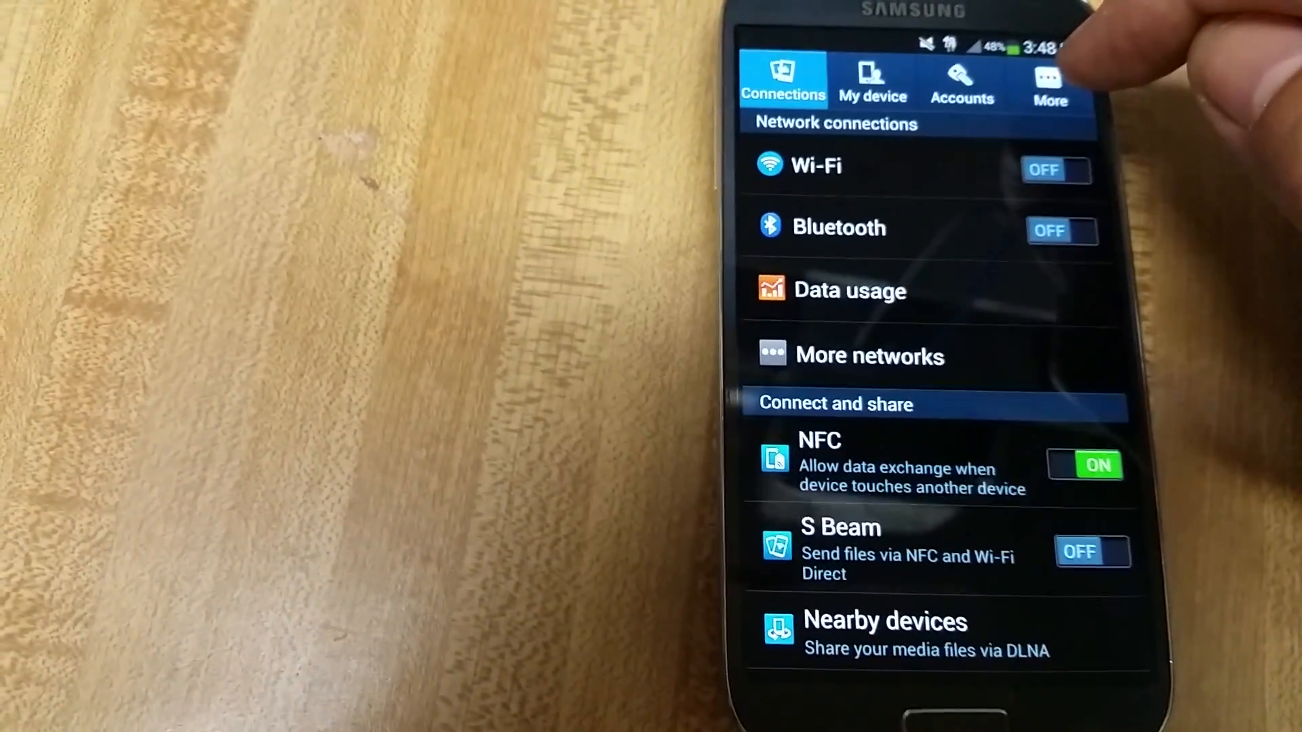
# Go to the More section and open Application manager to list installed apps
pyautogui.click(1048, 83)
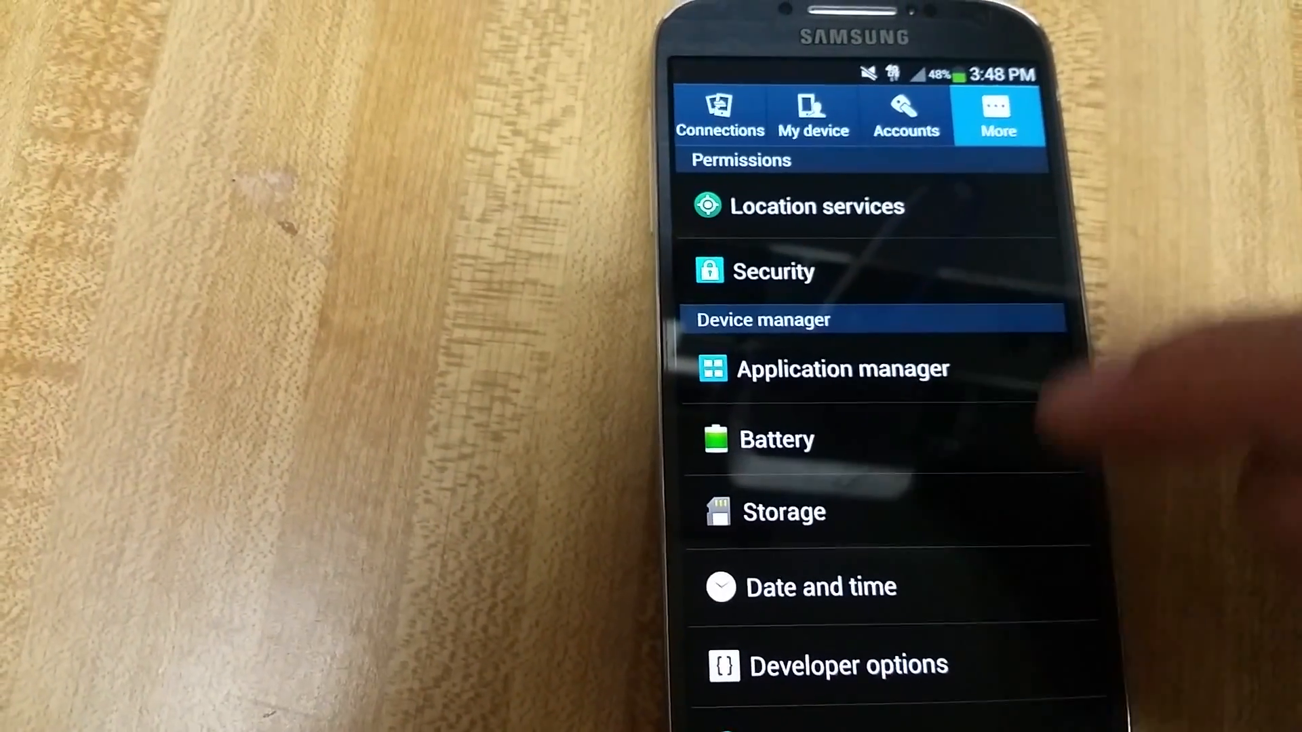
pyautogui.click(842, 369)
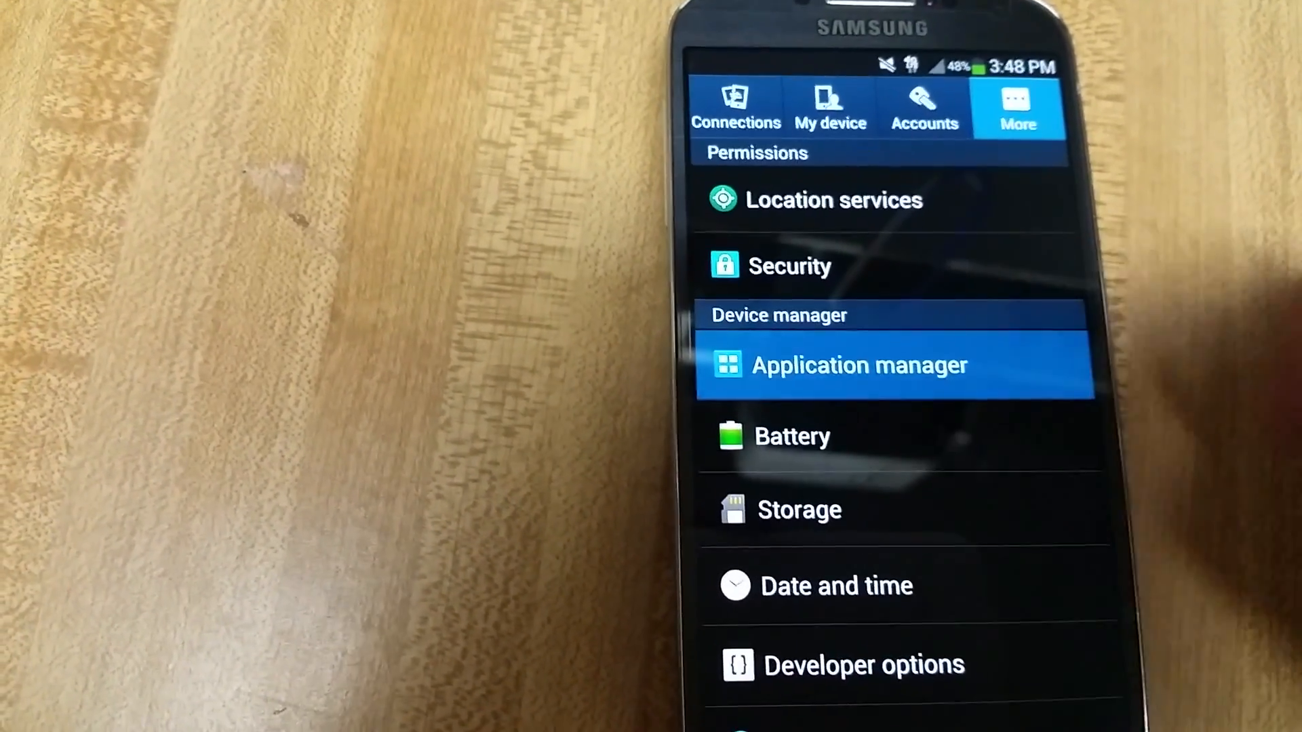
pyautogui.click(860, 365)
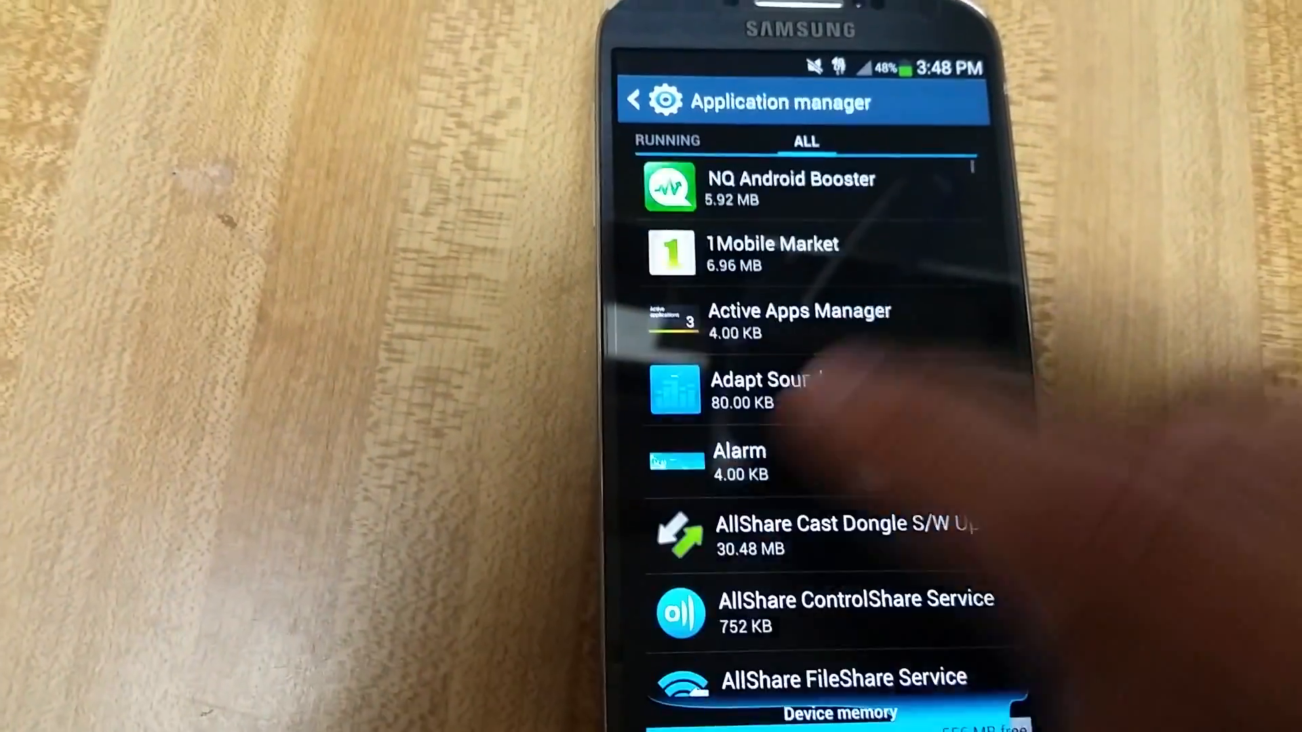
# Scroll the ALL apps list down to the apps starting with C, including Camera
pyautogui.scroll(-3)
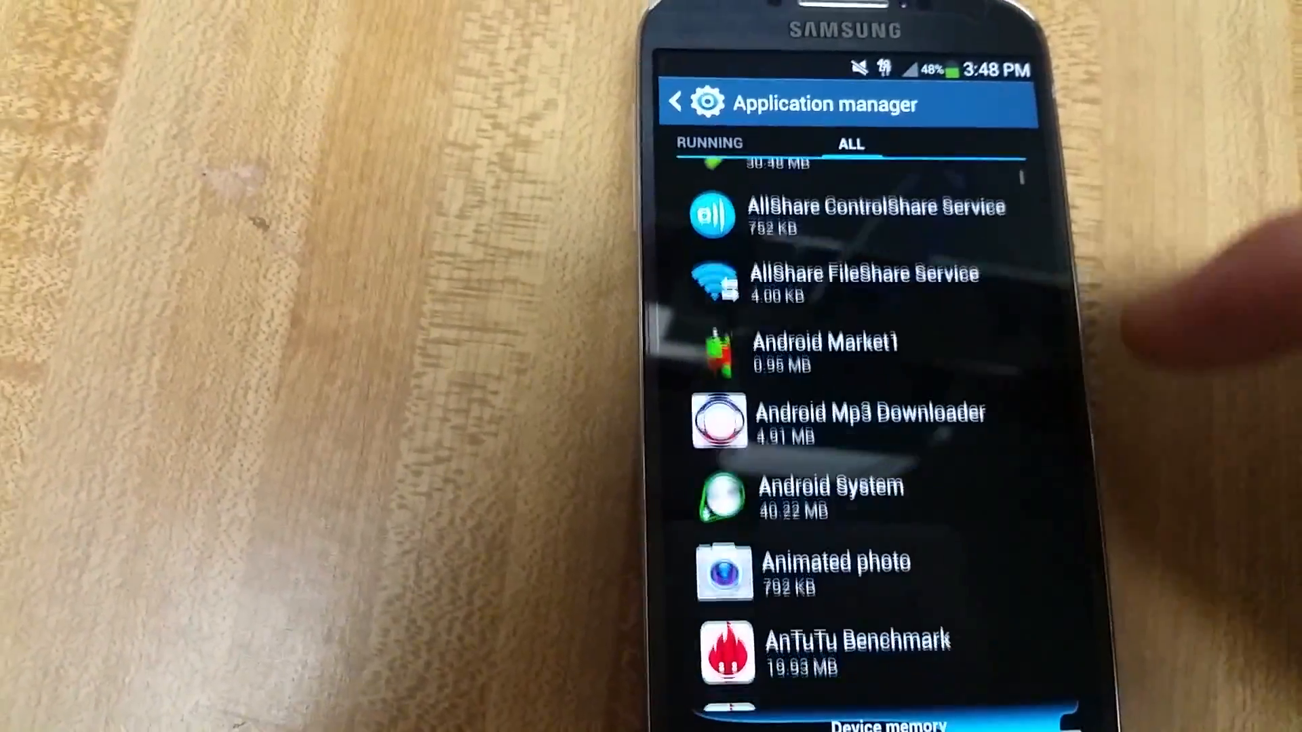
pyautogui.scroll(-3)
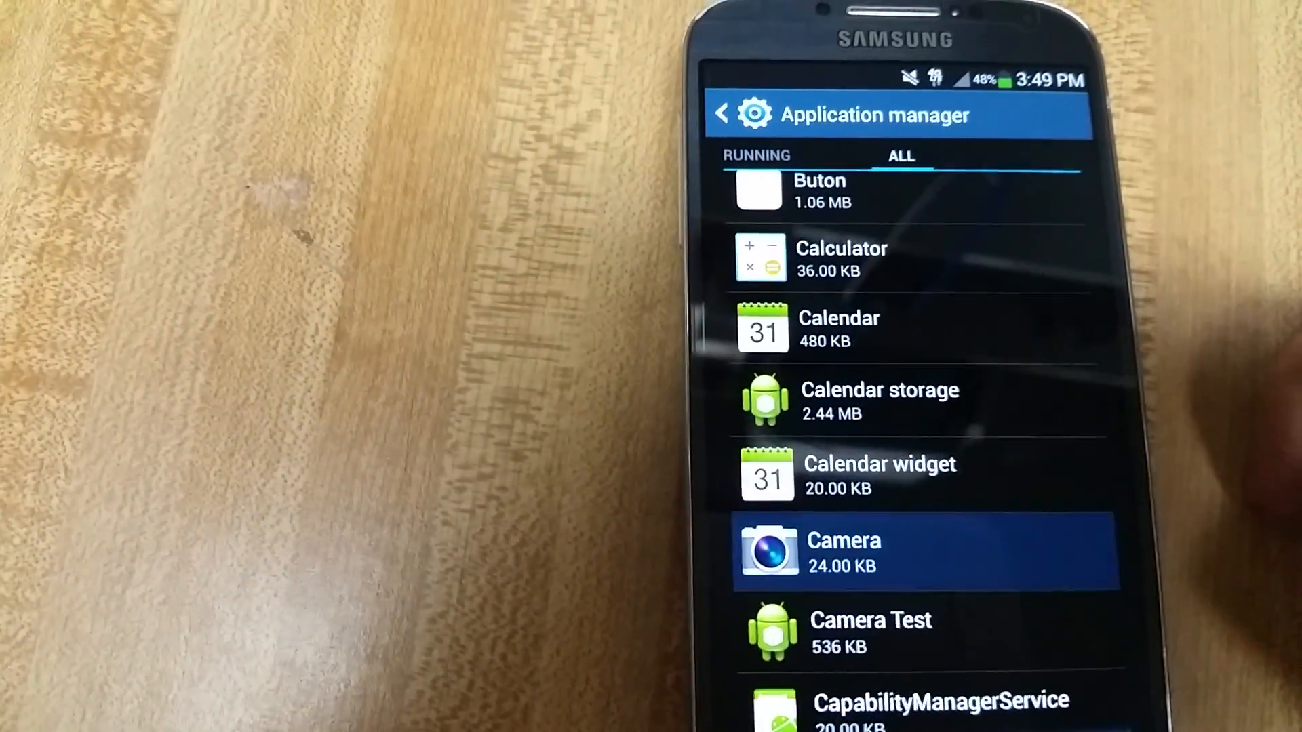
# In Camera's App info, force stop it and clear its data, confirming with OK
pyautogui.click(842, 552)
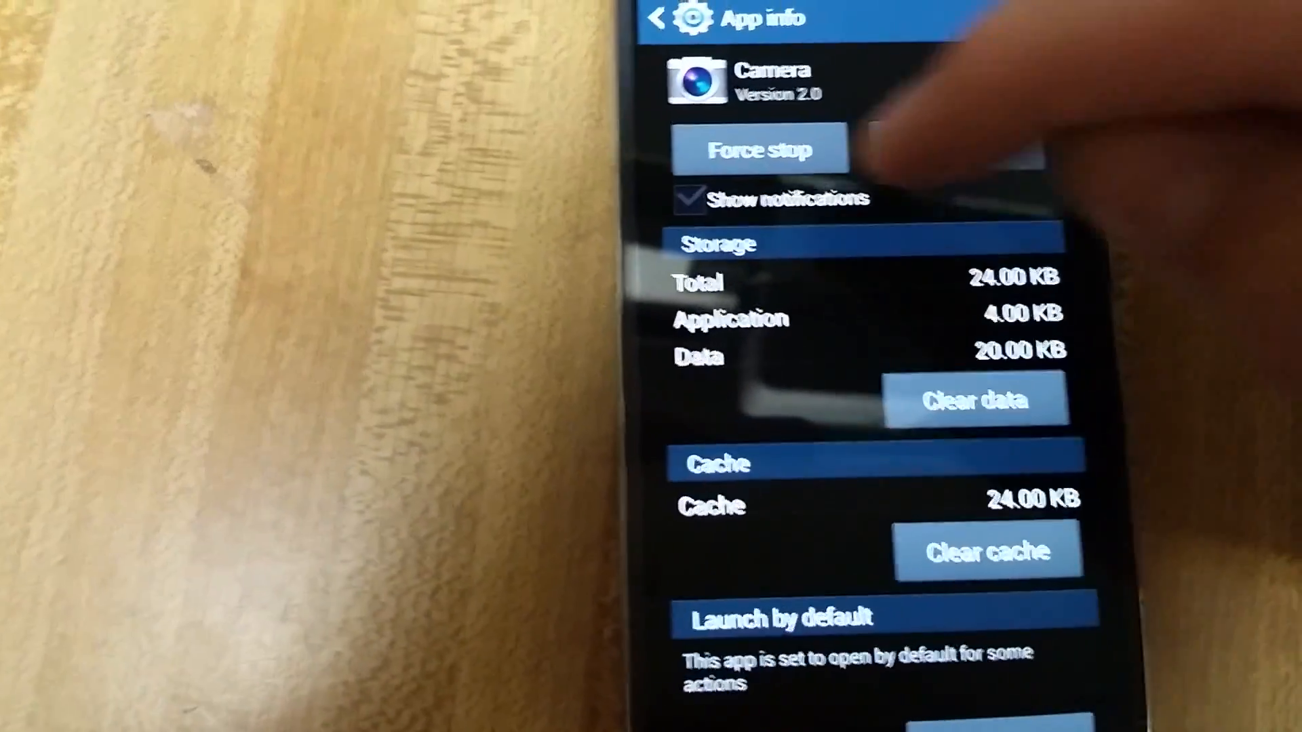
pyautogui.click(756, 151)
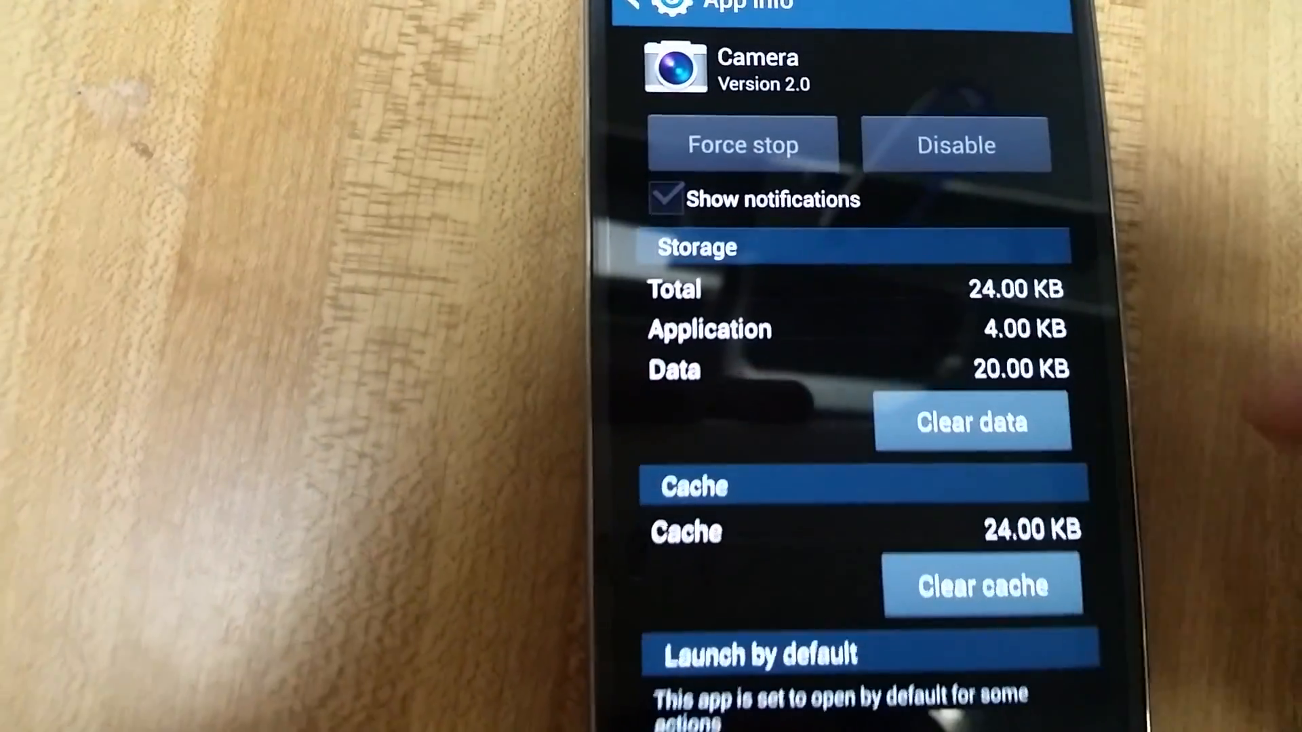
pyautogui.click(970, 423)
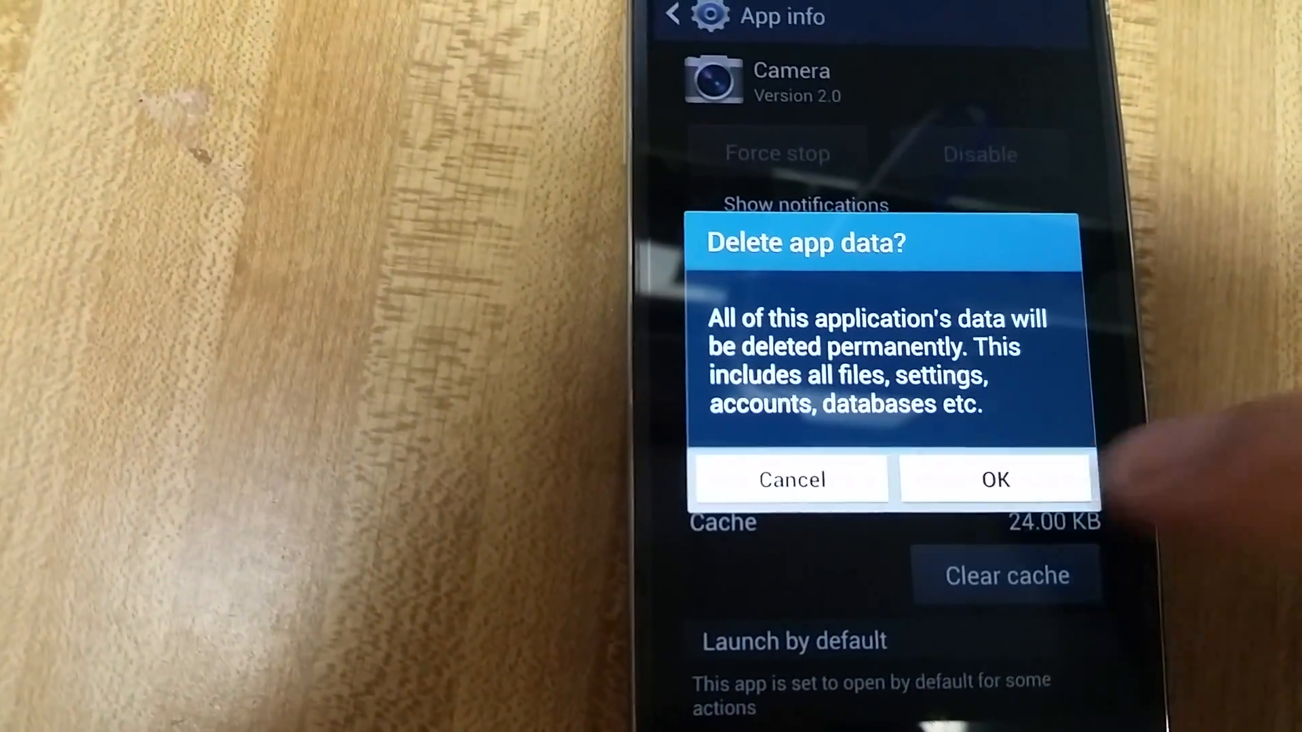
pyautogui.click(995, 479)
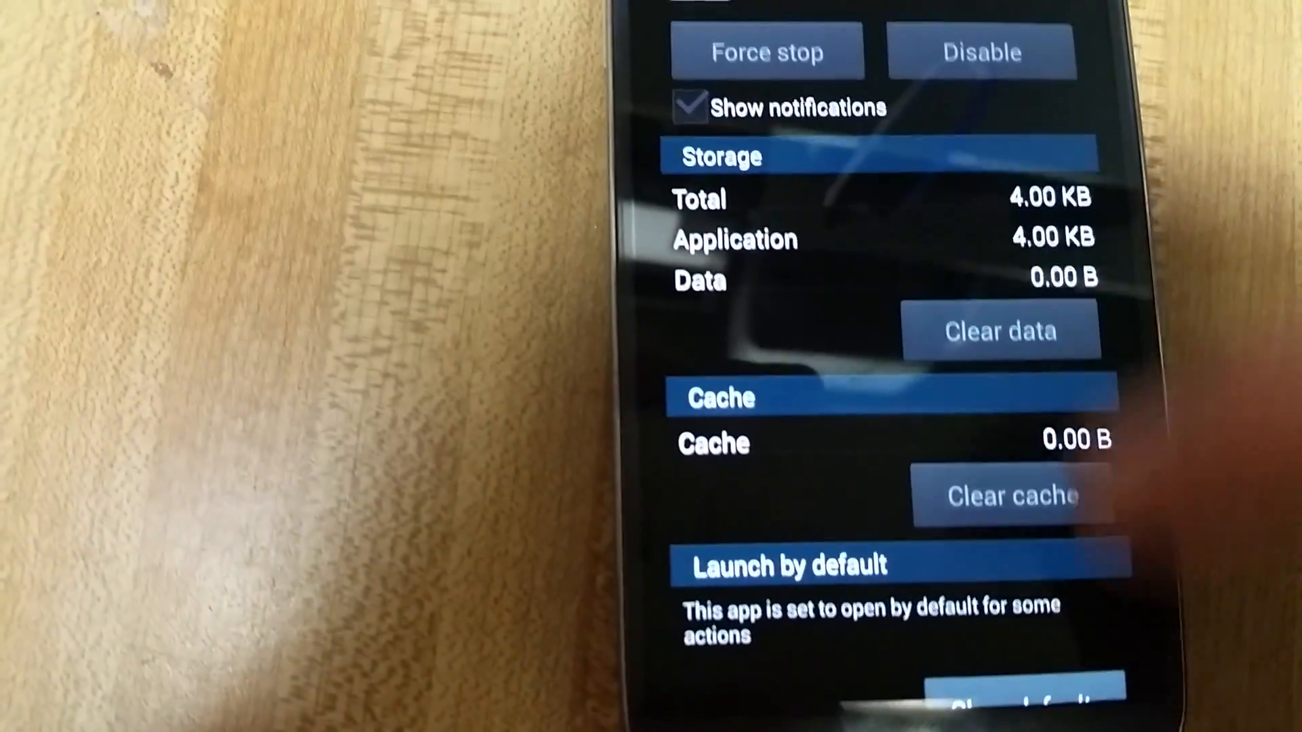